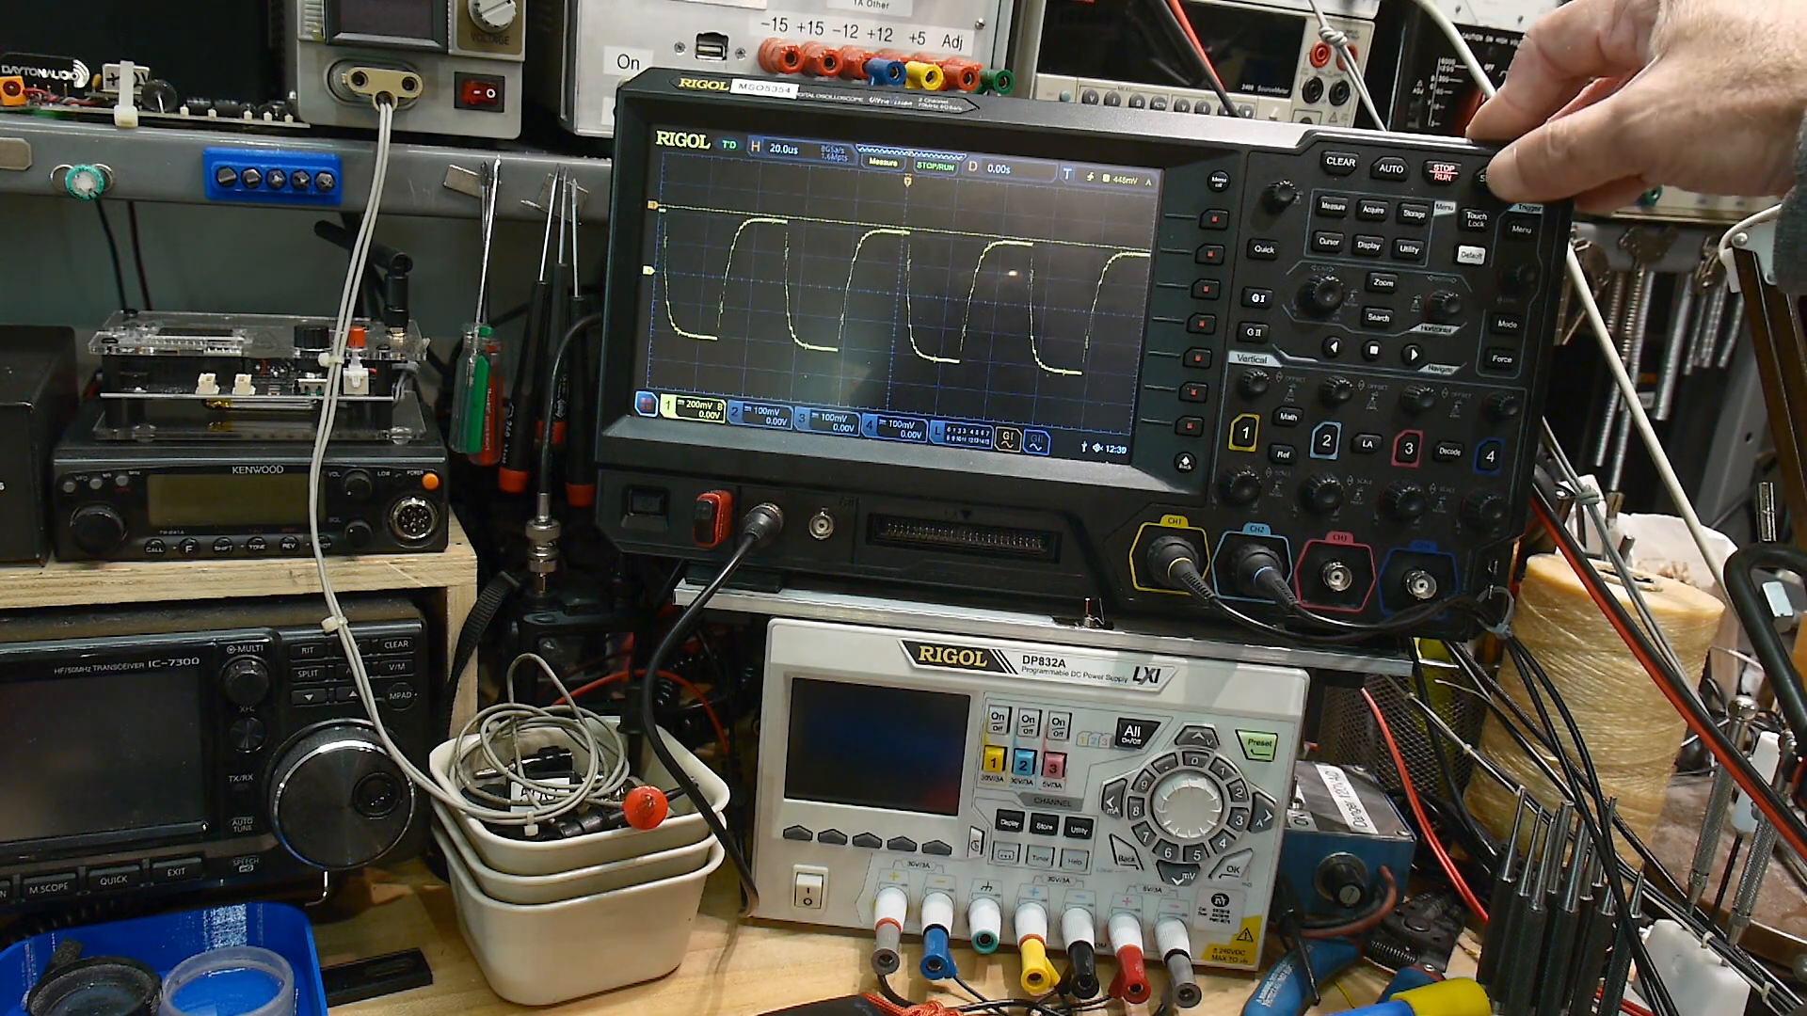
Arm a SINGLE trigger so the square-wave capture freezes and acquisition stops
left_click(1436, 170)
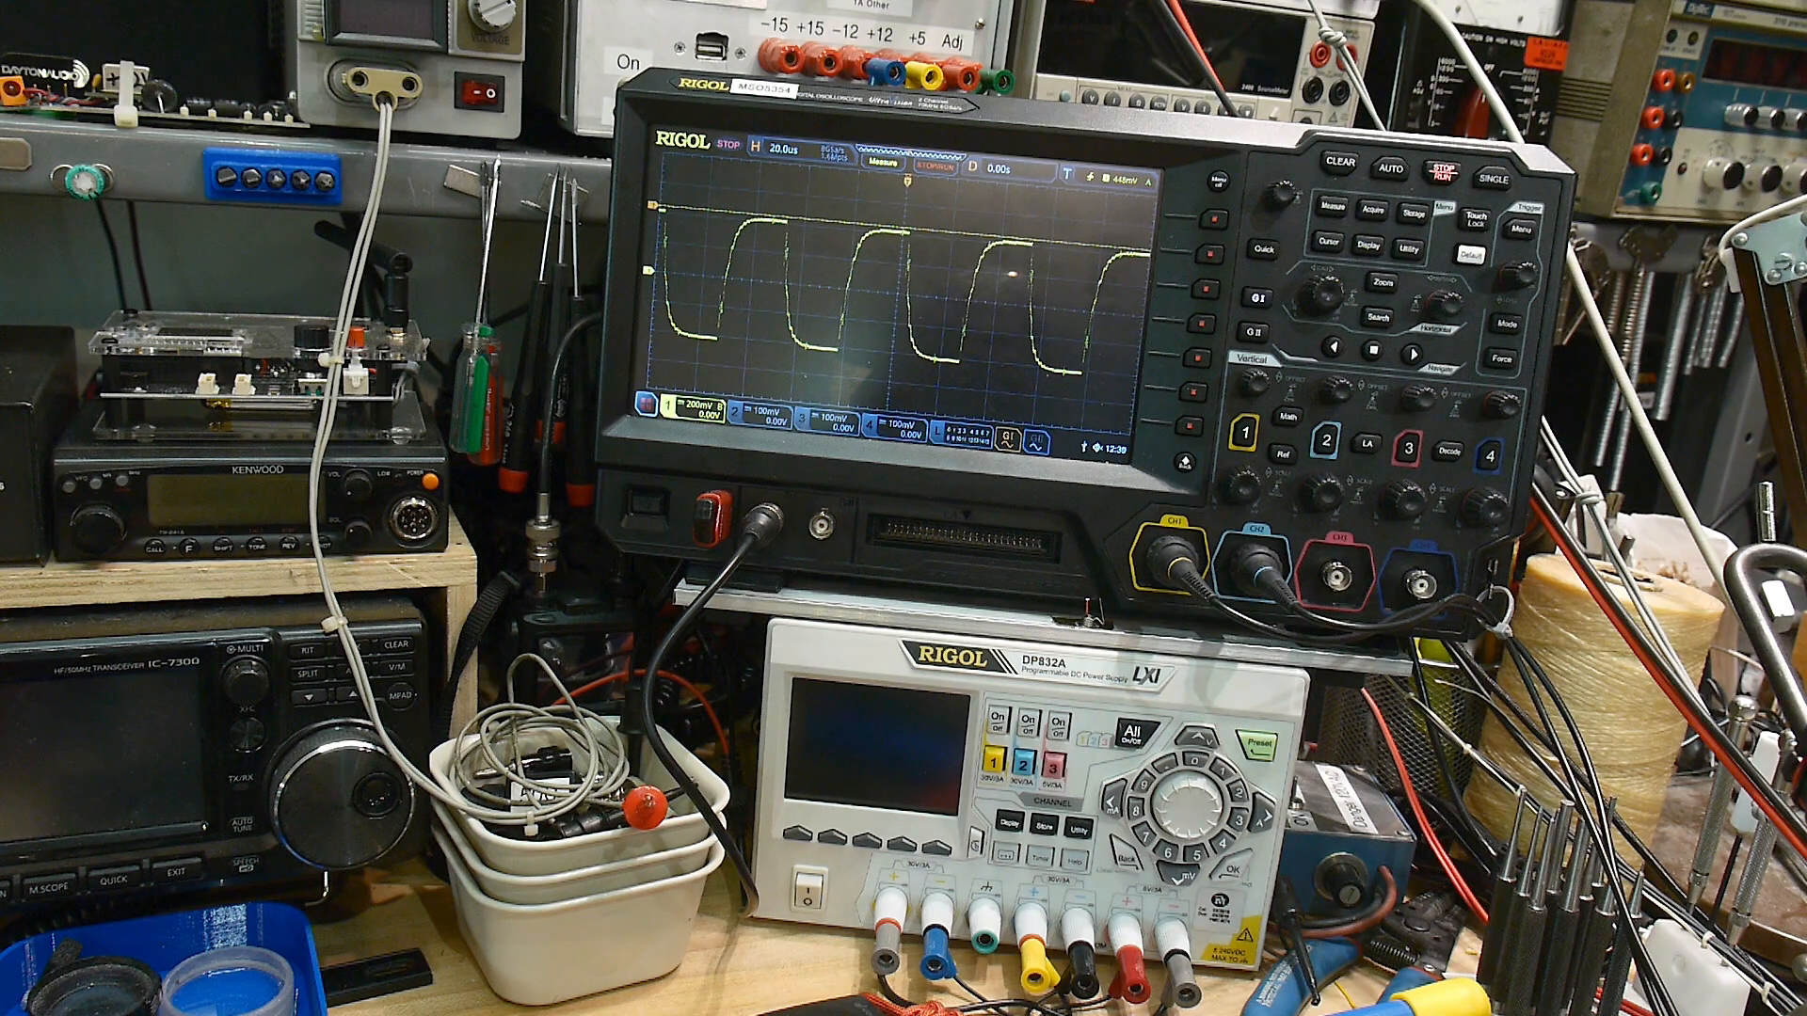